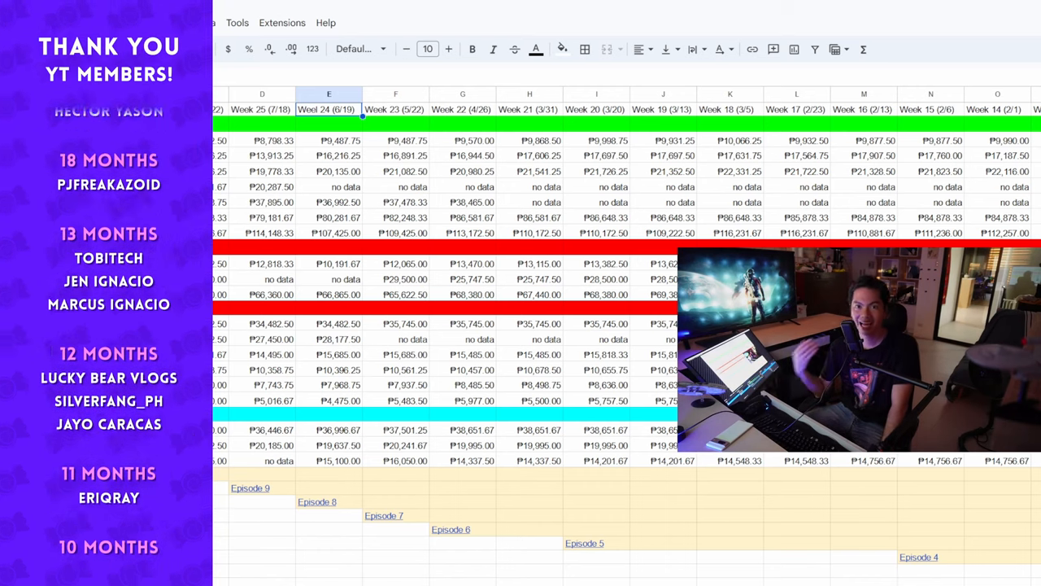
- Review the Week 26/27 GPU prices for the 1650, 3060, 4060, 4070, 4080 and 6700XT
{"action": "scroll", "scroll_direction": "down", "scroll_amount": 3}
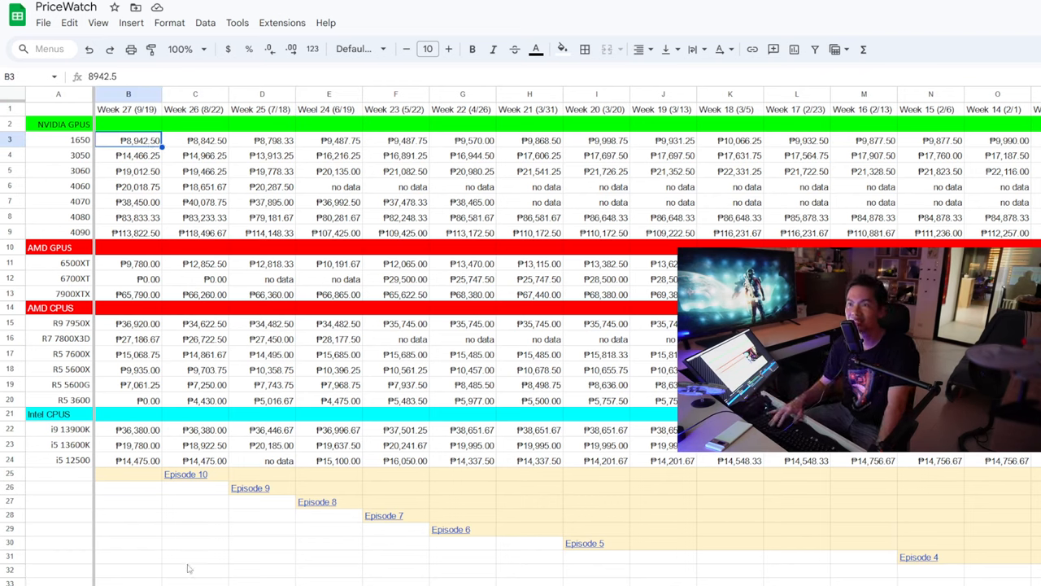
{"action": "left_click", "coordinate": [195, 140]}
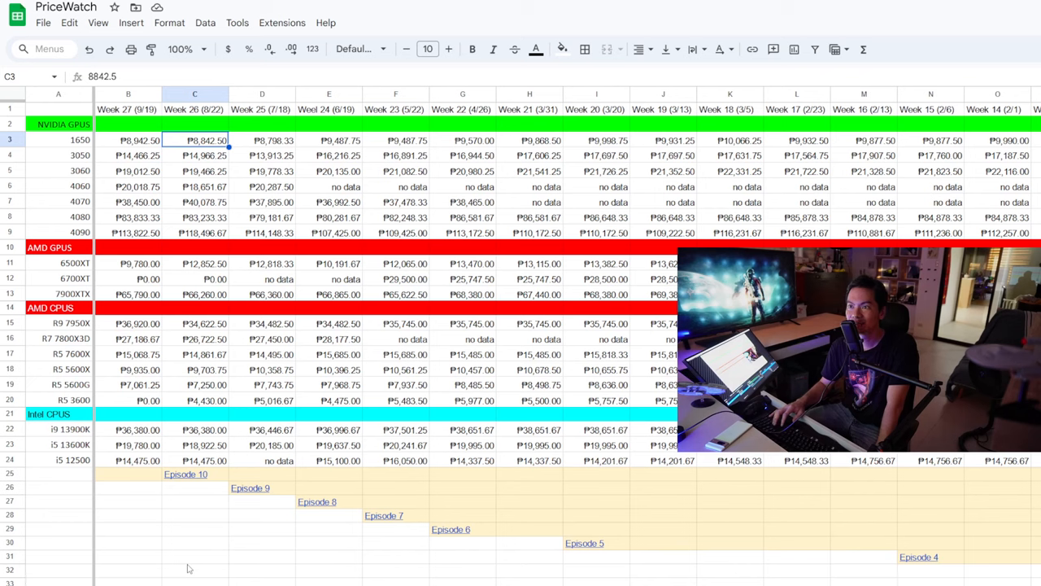
{"action": "left_click", "coordinate": [138, 139]}
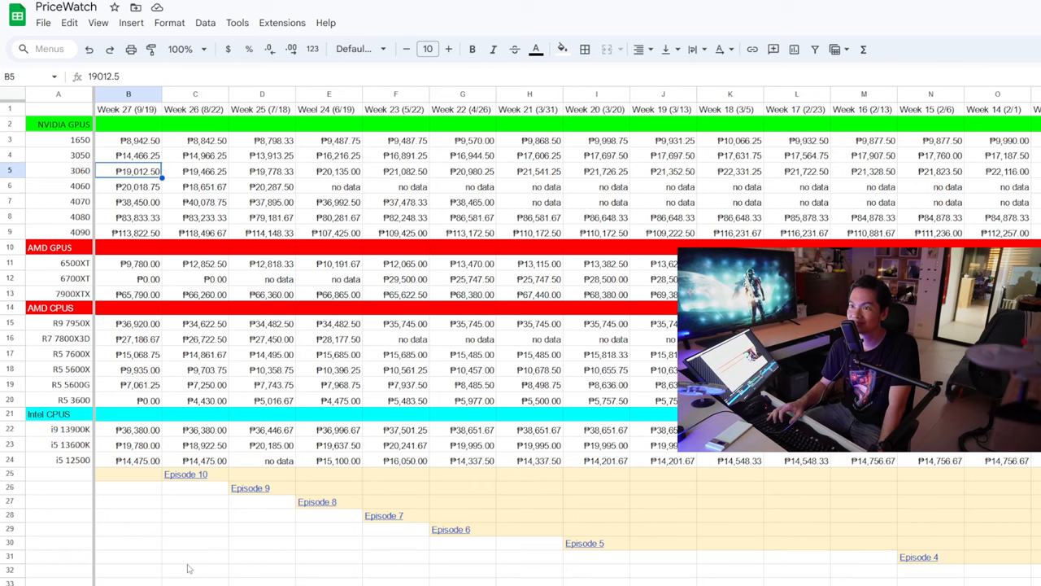
{"action": "left_click", "coordinate": [133, 186]}
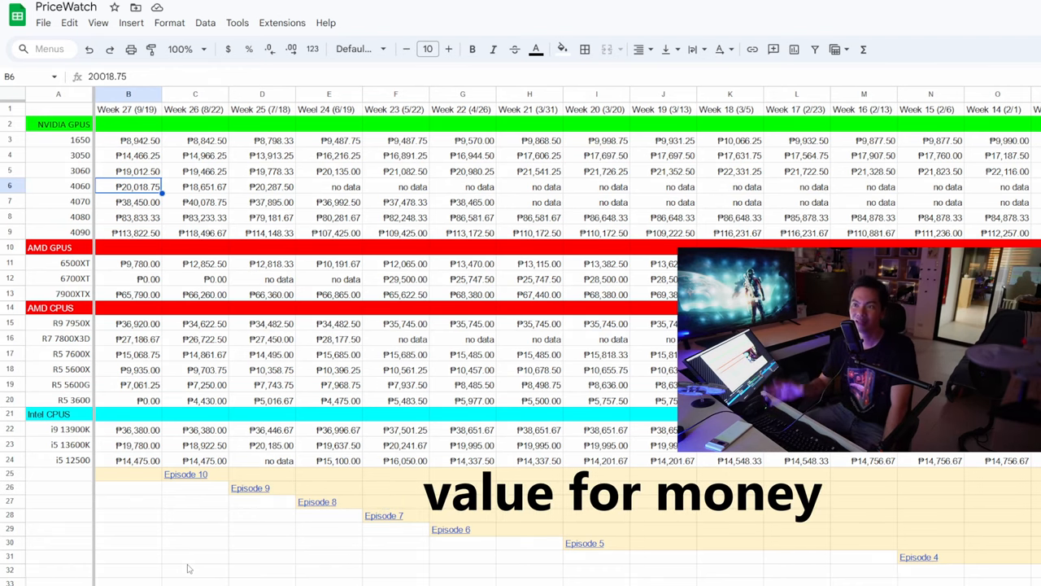
{"action": "left_click", "coordinate": [126, 209]}
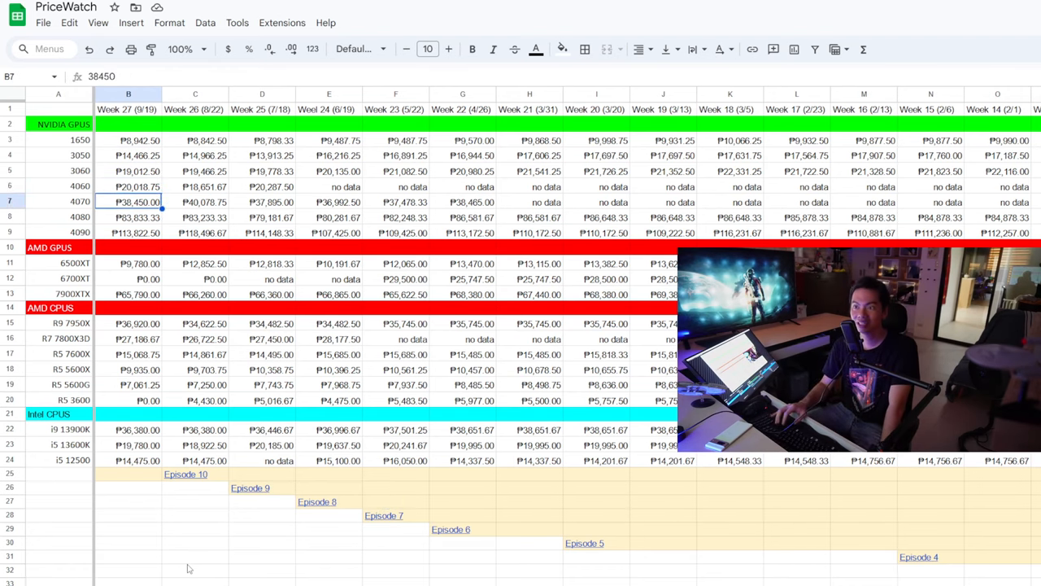
{"action": "left_click", "coordinate": [139, 234]}
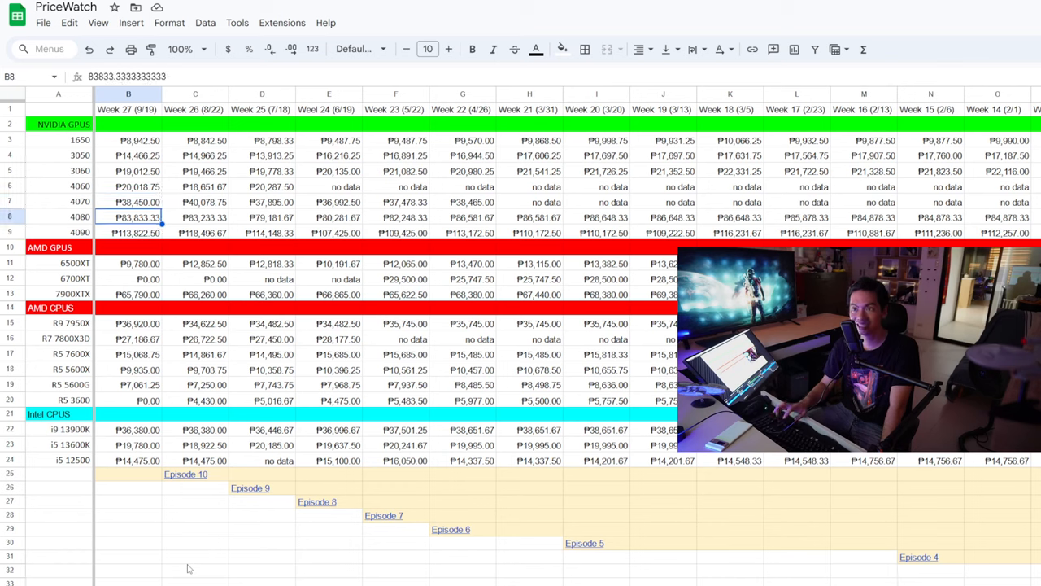
{"action": "left_click", "coordinate": [143, 234]}
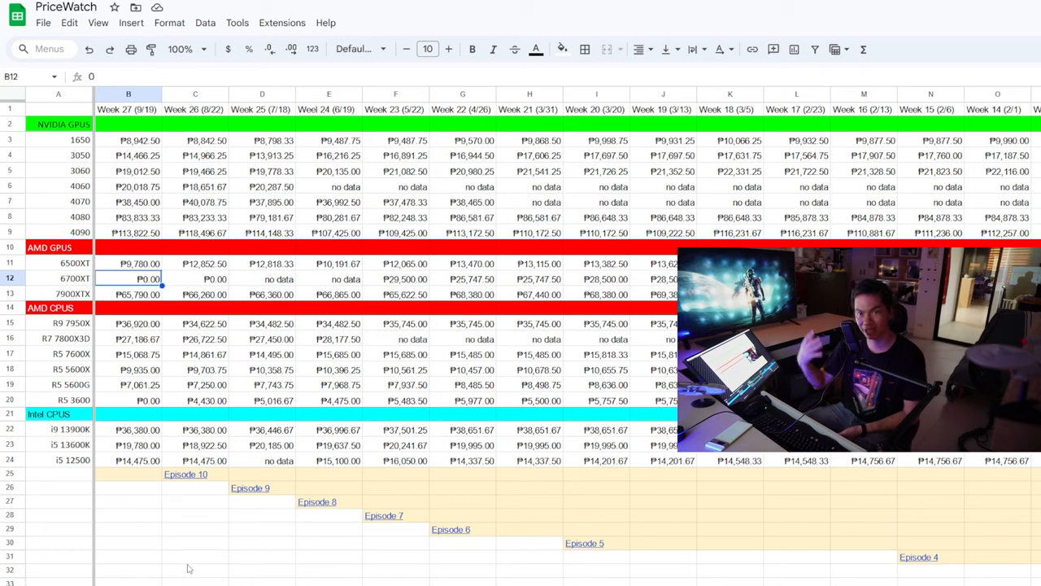
{"action": "left_click", "coordinate": [127, 293]}
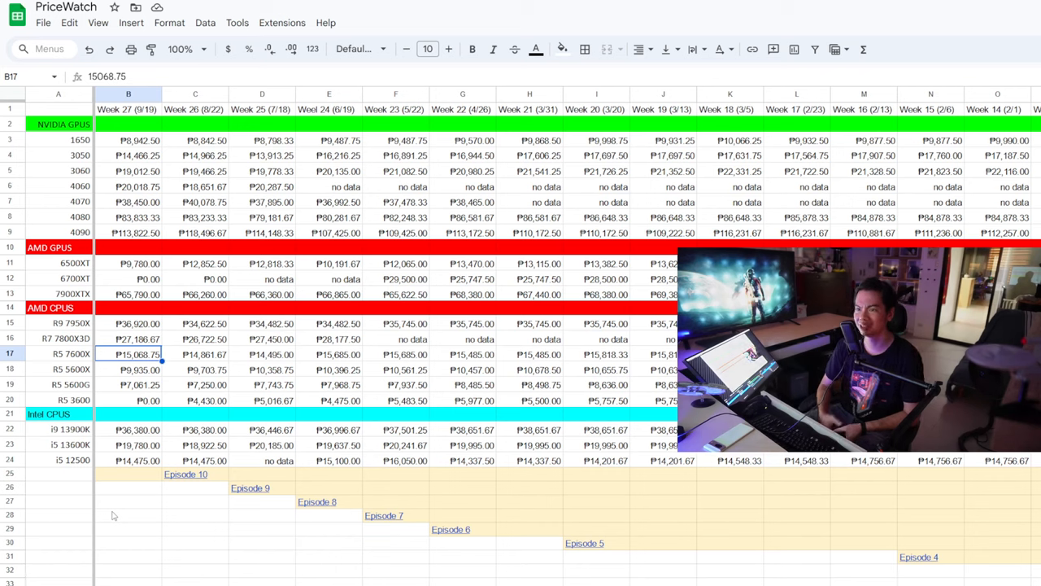
- Review the Week 27 prices of the R5 7600X and row 19, then neighbouring table cells
{"action": "left_click", "coordinate": [130, 371]}
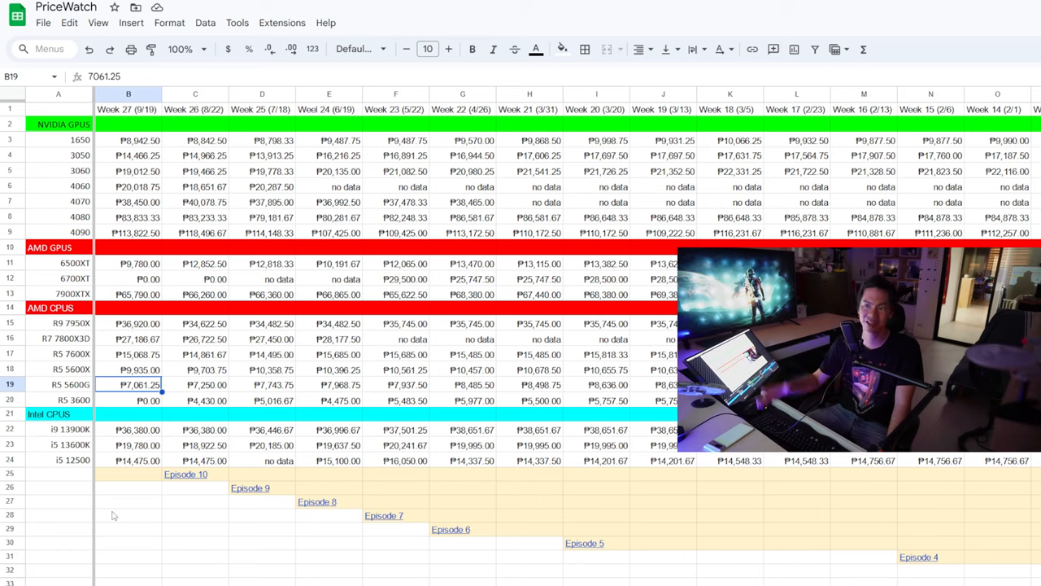
{"action": "left_click", "coordinate": [147, 401]}
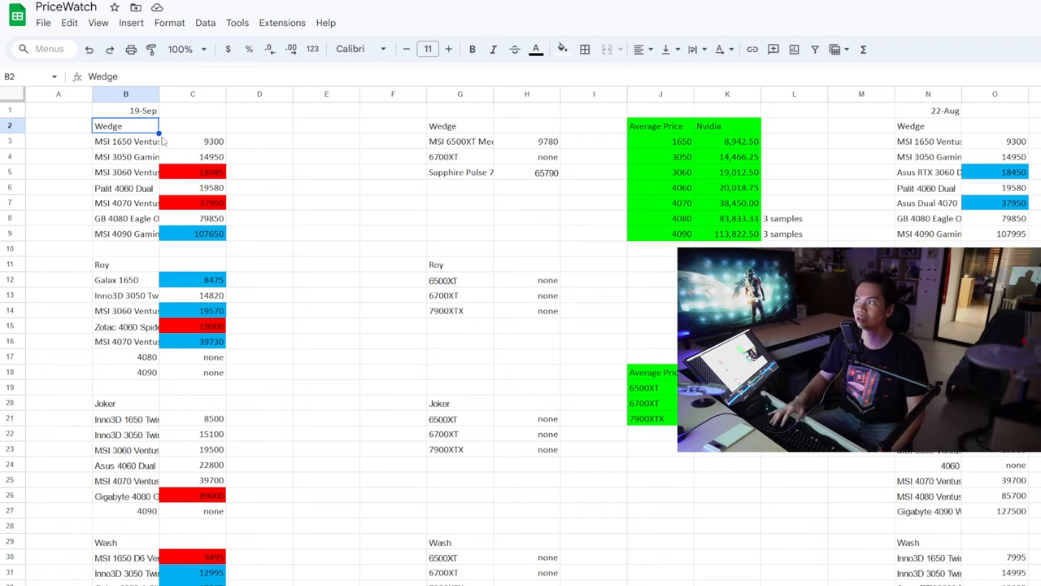
{"action": "left_click", "coordinate": [927, 125]}
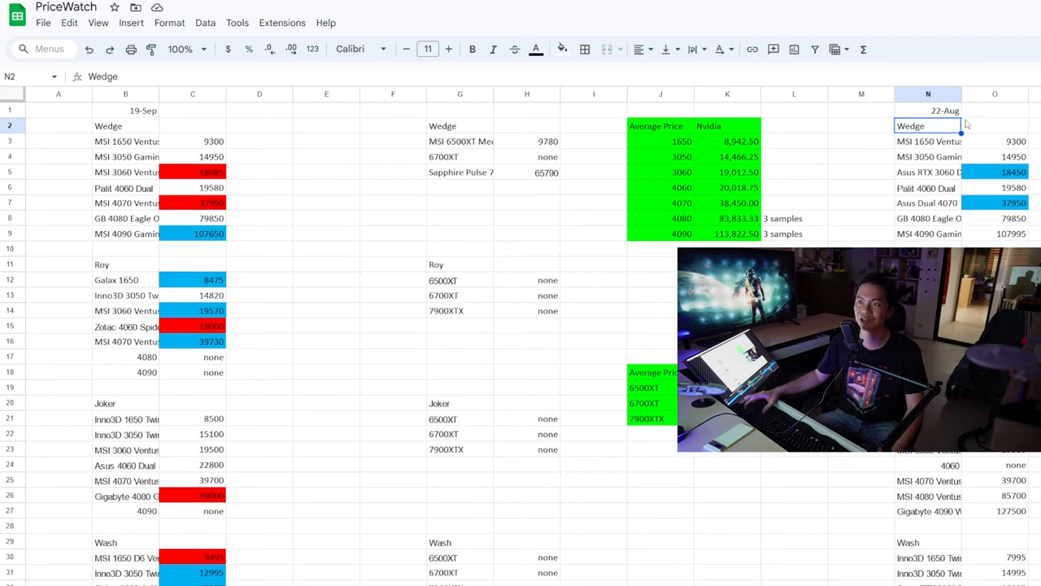
{"action": "left_click", "coordinate": [192, 172]}
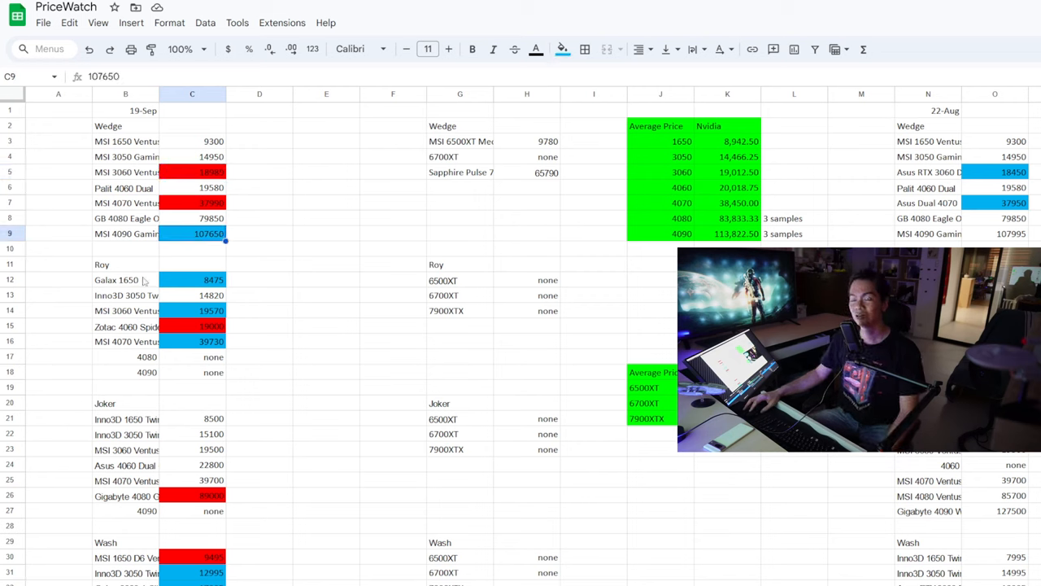
{"action": "left_click", "coordinate": [122, 280]}
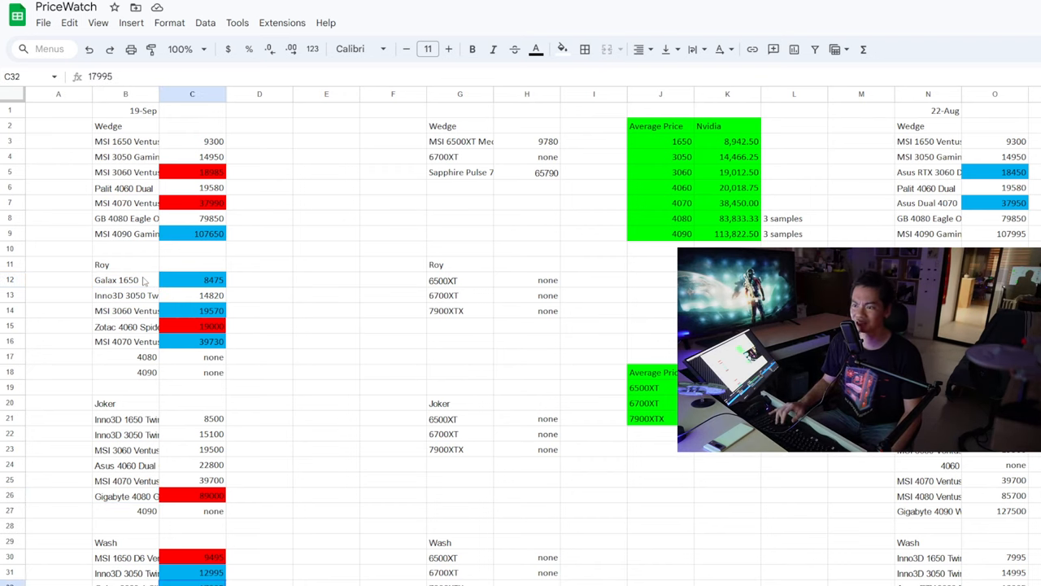
{"action": "left_click", "coordinate": [127, 557]}
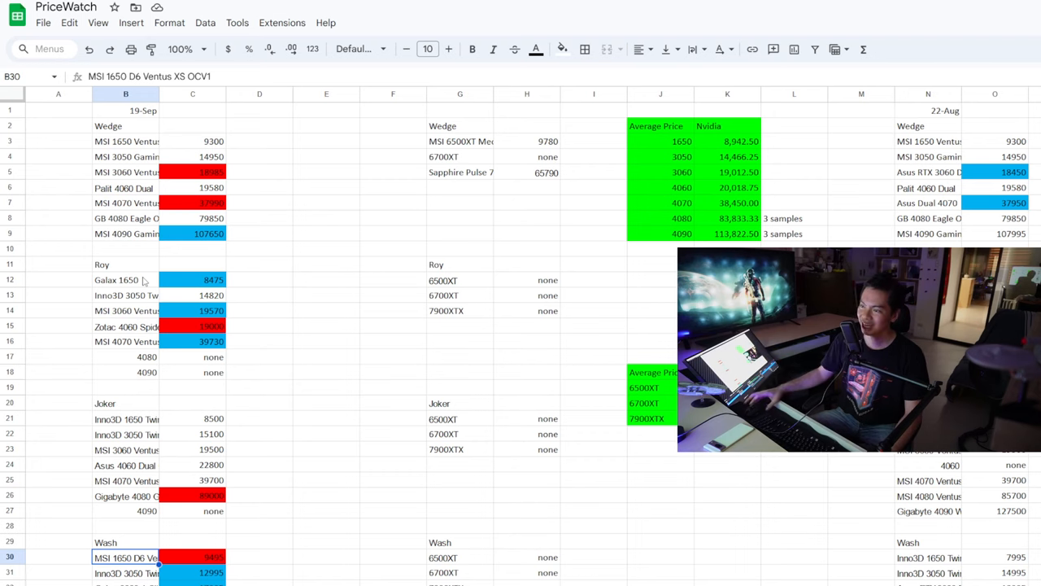
- Inspect further price cells and scroll down to the CPU section below the yellow divider
{"action": "left_click", "coordinate": [455, 556]}
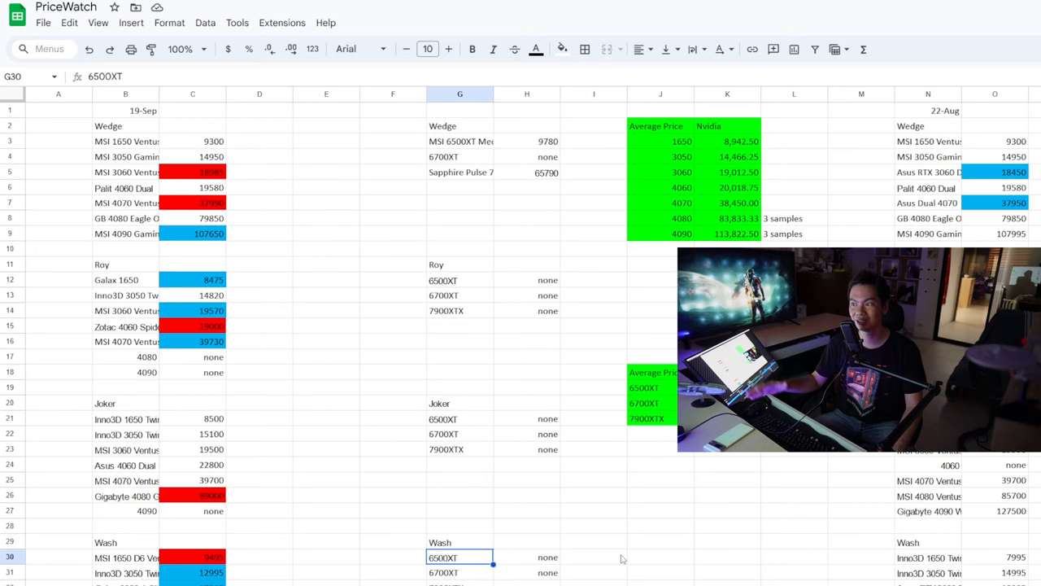
{"action": "left_click", "coordinate": [544, 556]}
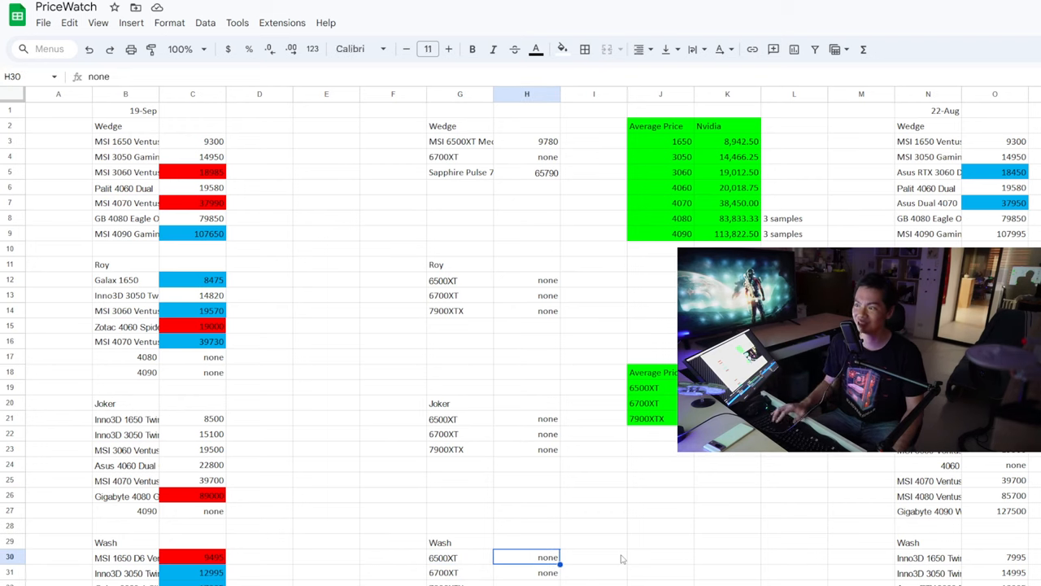
{"action": "left_click", "coordinate": [527, 387]}
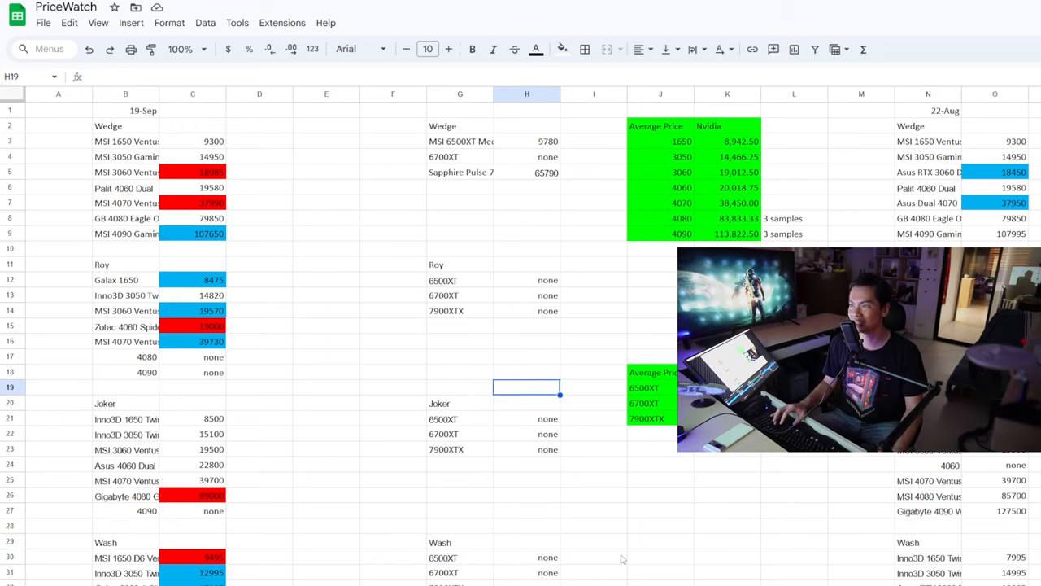
{"action": "left_click", "coordinate": [527, 296]}
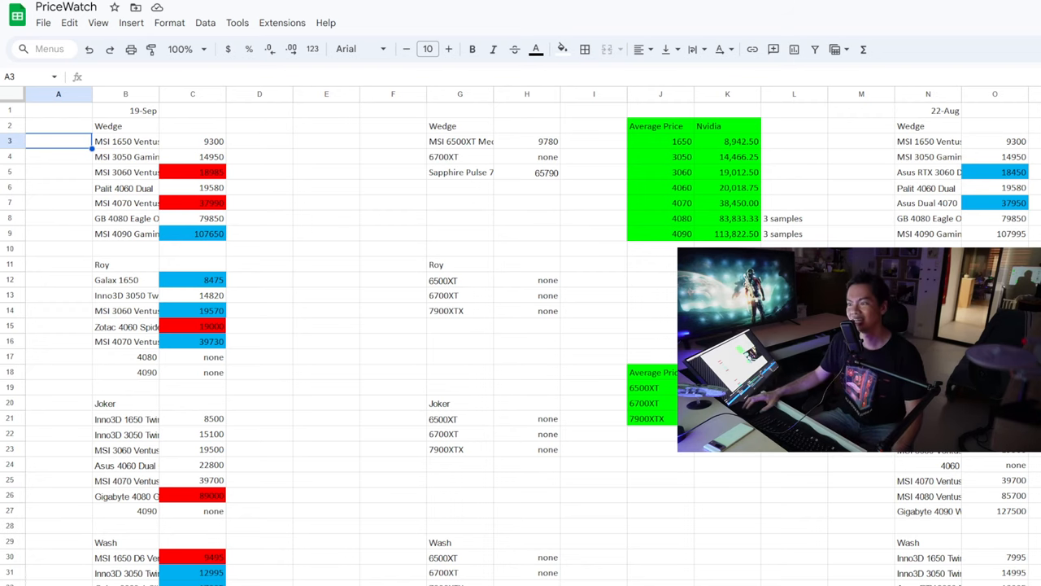
{"action": "left_click", "coordinate": [322, 543]}
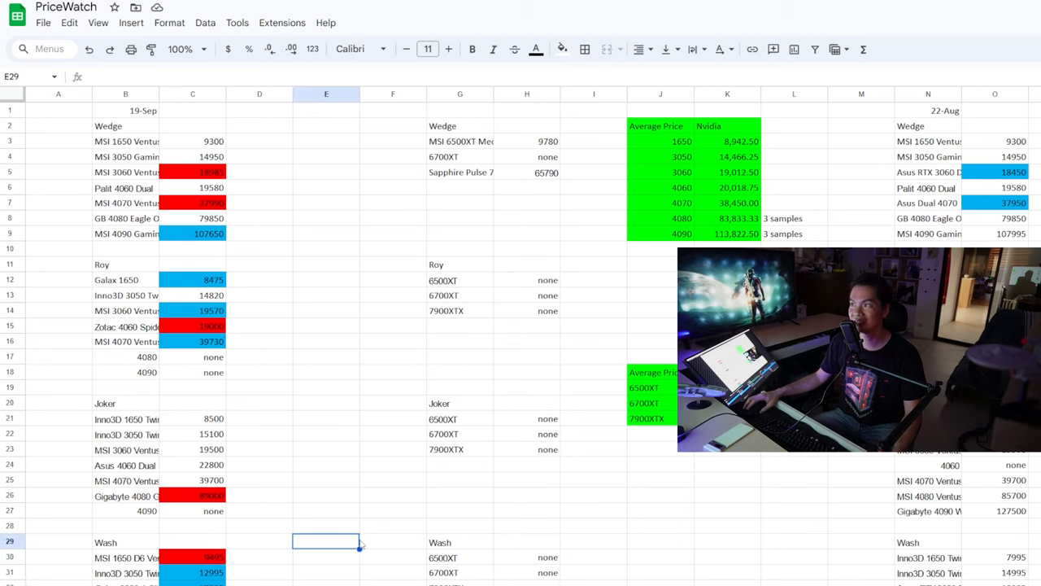
{"action": "scroll", "scroll_direction": "down", "scroll_amount": 3}
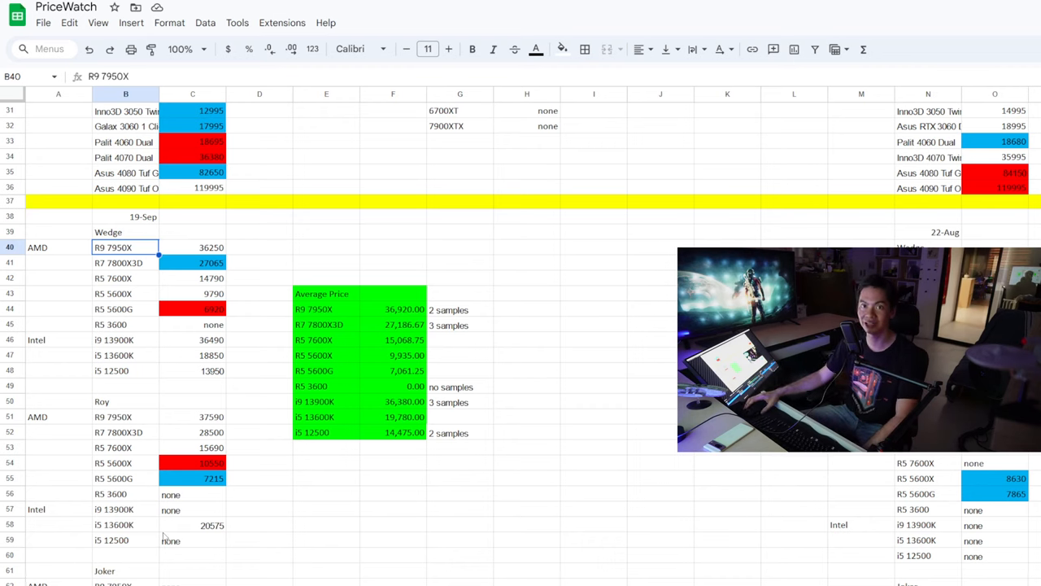
{"action": "scroll", "scroll_direction": "down", "scroll_amount": 3}
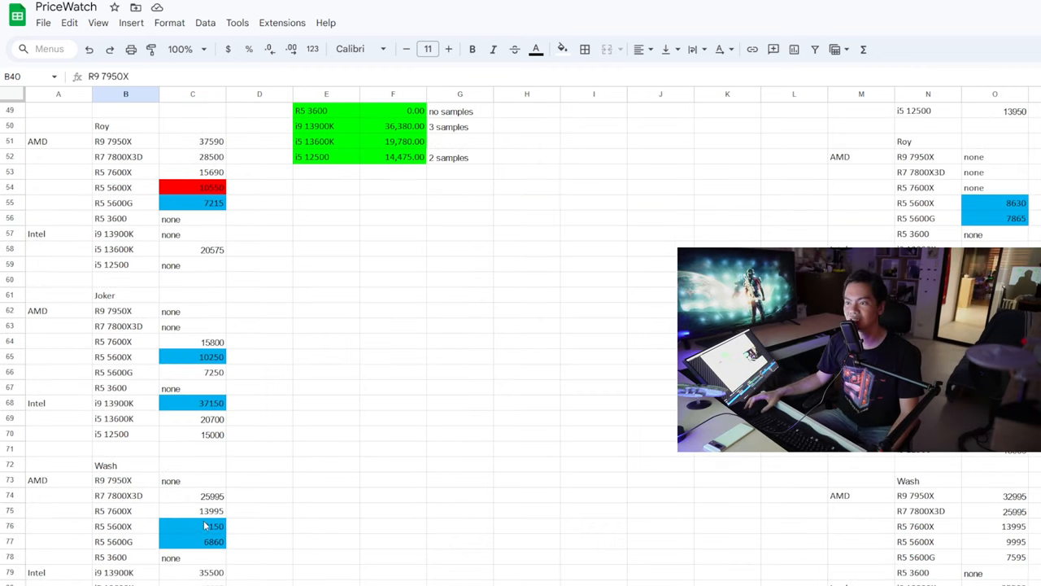
{"action": "left_click", "coordinate": [203, 527]}
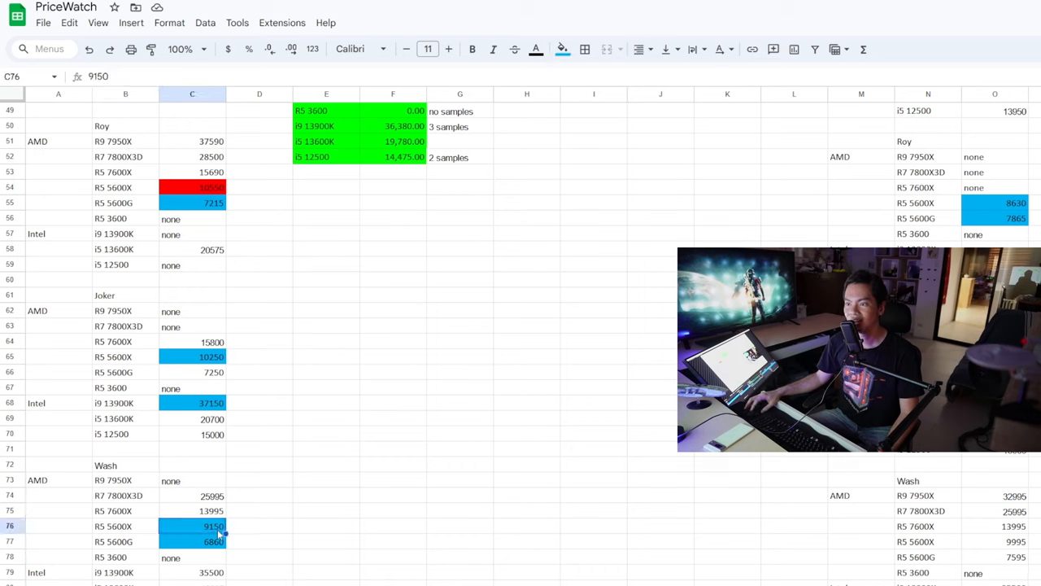
{"action": "left_click", "coordinate": [117, 527]}
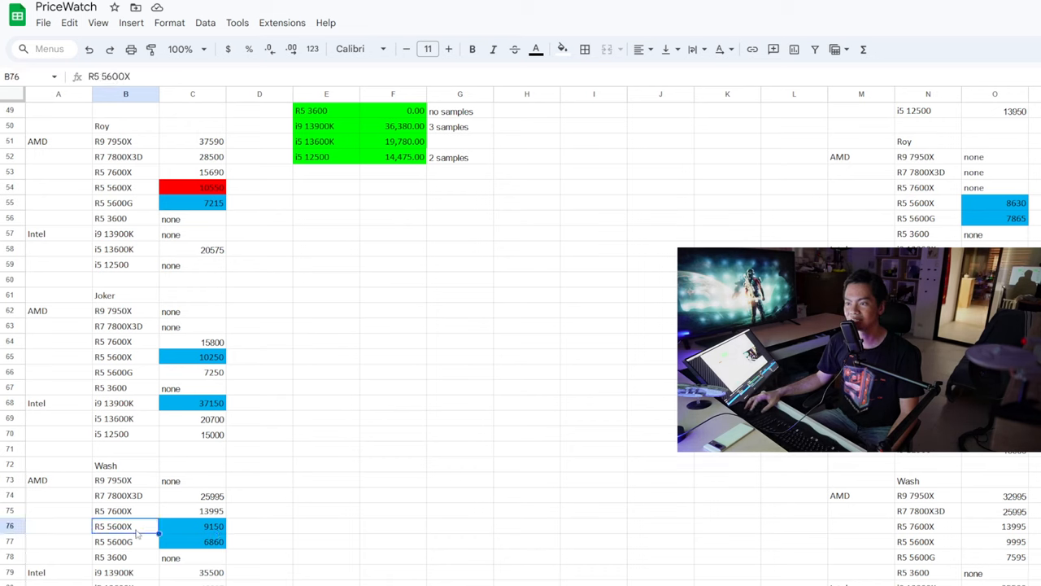
{"action": "left_click", "coordinate": [123, 356]}
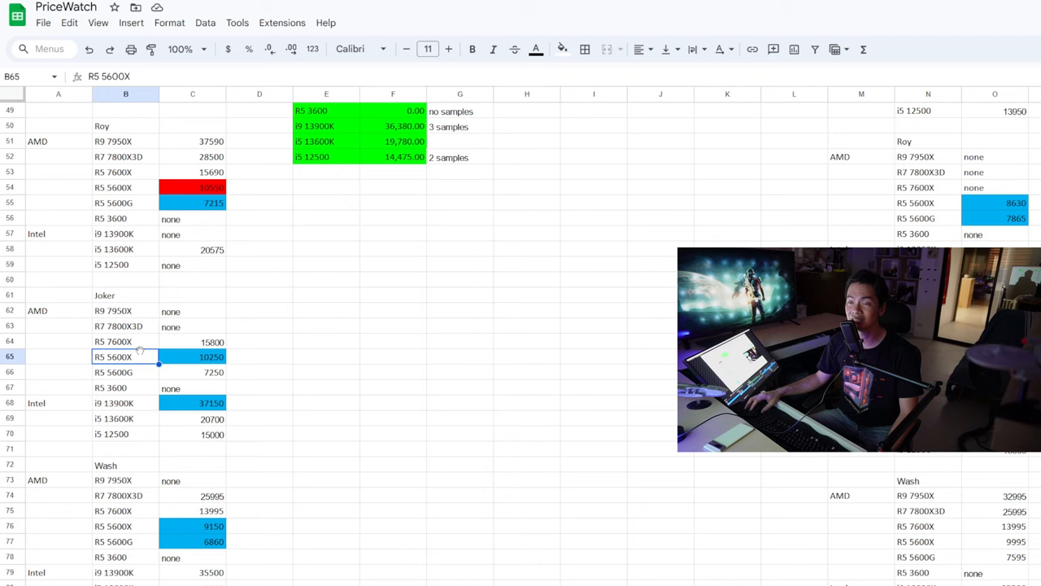
{"action": "left_click", "coordinate": [114, 403]}
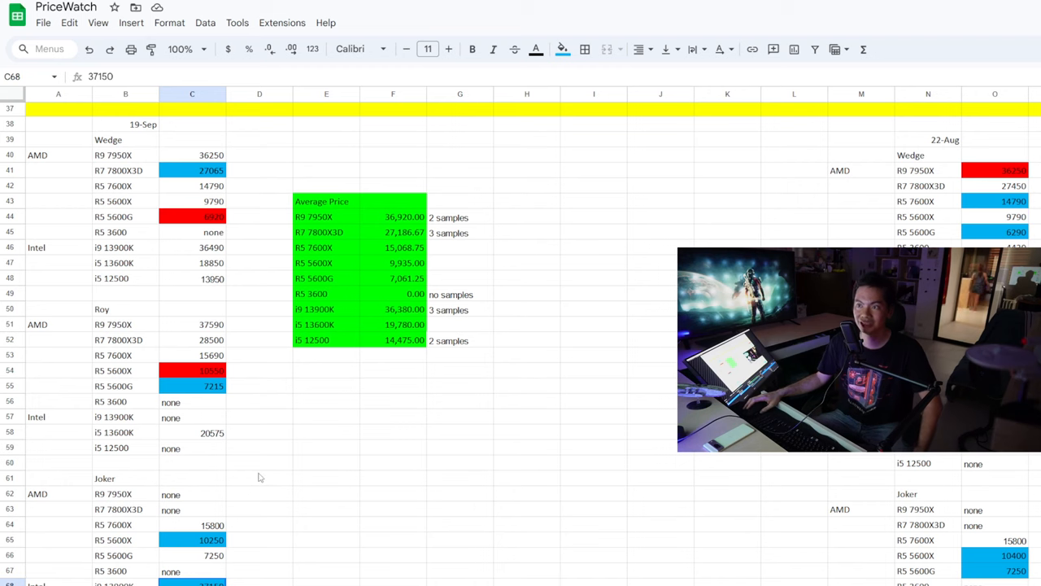
{"action": "mouse_move", "coordinate": [303, 455]}
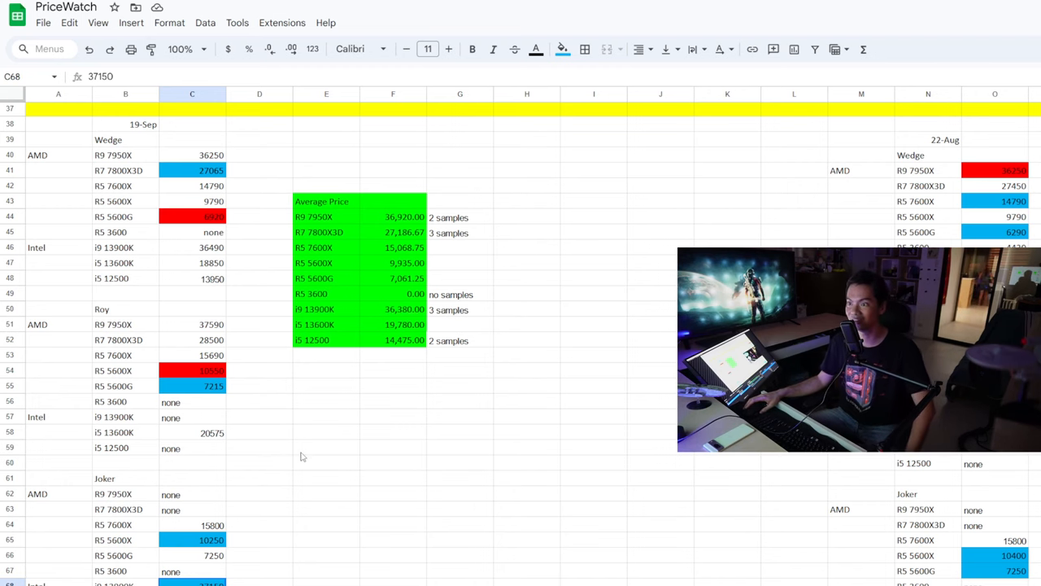